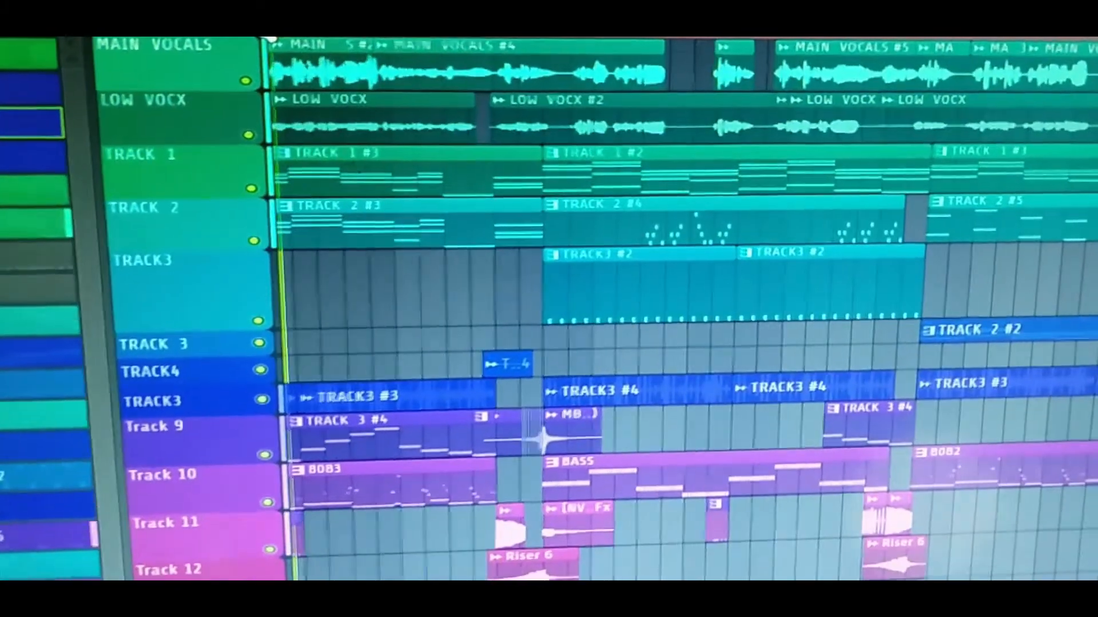
scroll(down, 3)
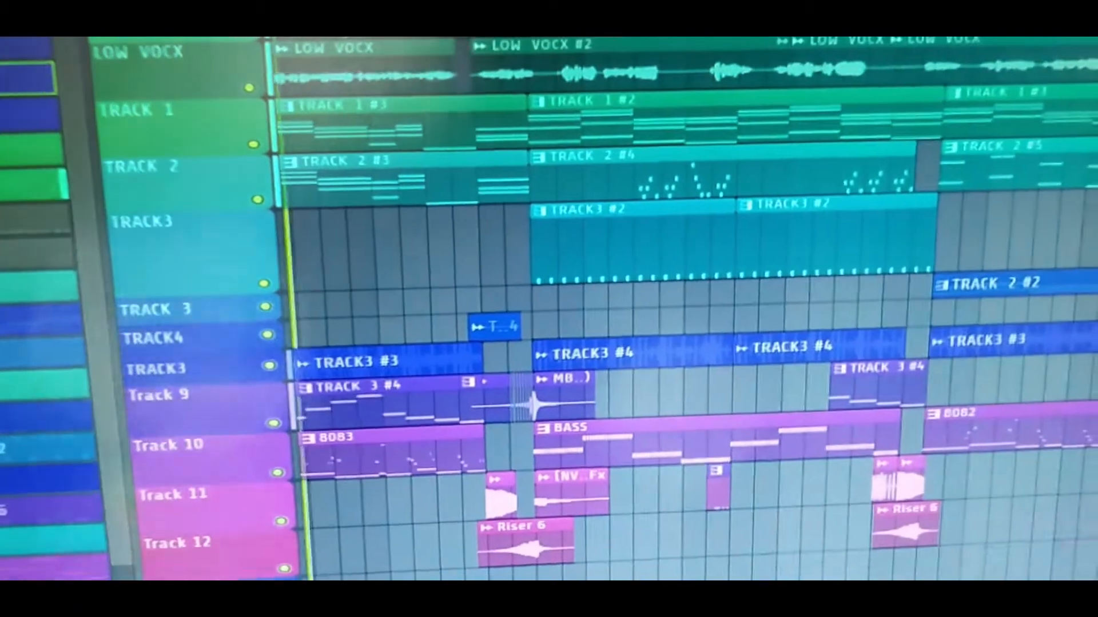